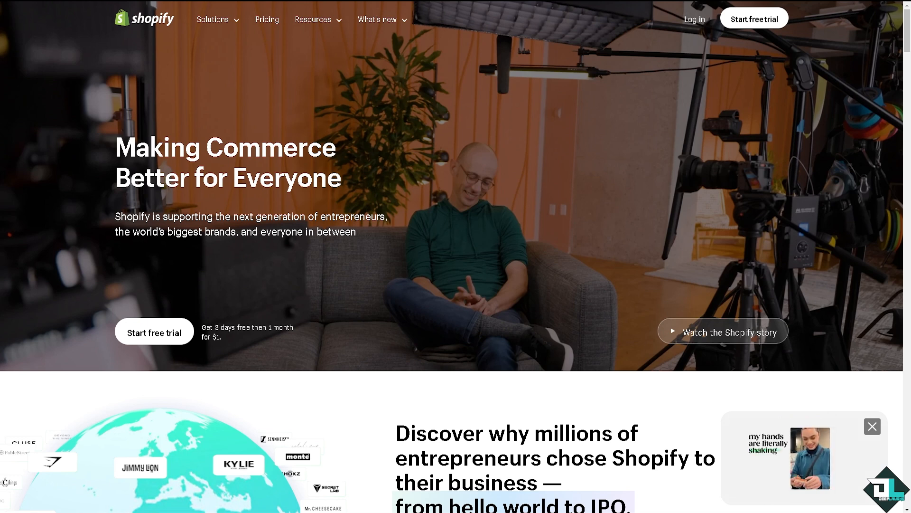
mouse_move(154, 331)
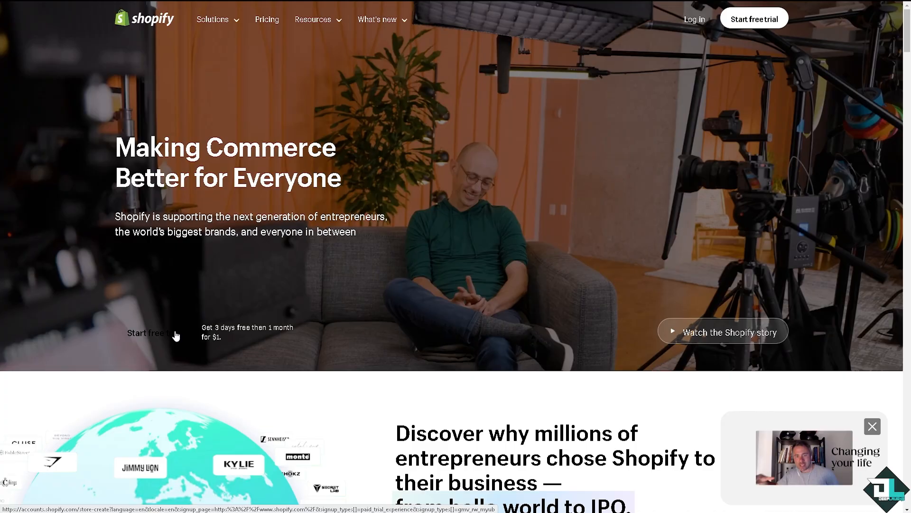
Start the Shopify free trial signup from the homepage hero section
left_click(153, 334)
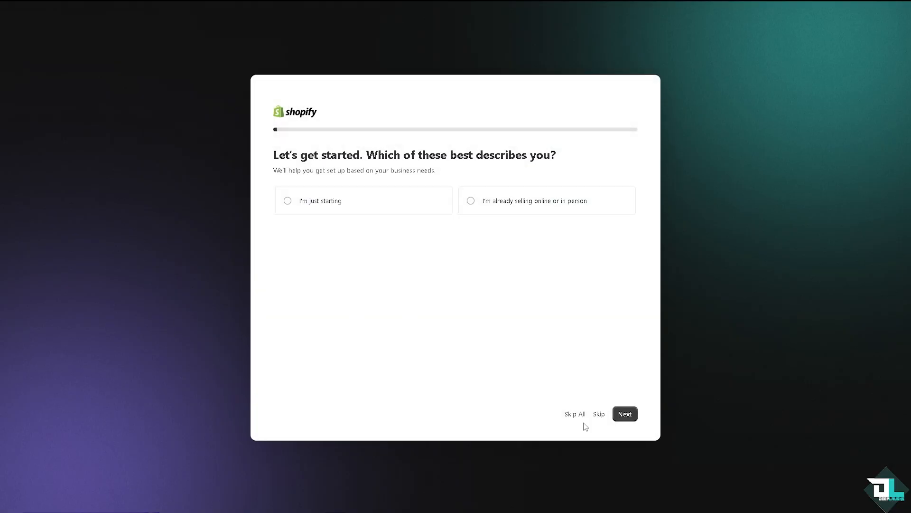
Skip all onboarding questions and land in the admin on the 'How to Pay Shopify Bill Manually' product
left_click(625, 413)
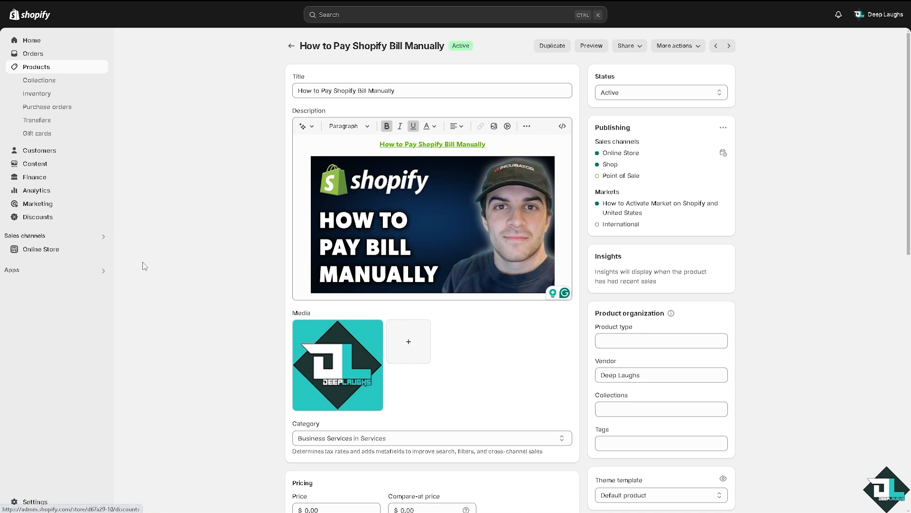
mouse_move(47, 367)
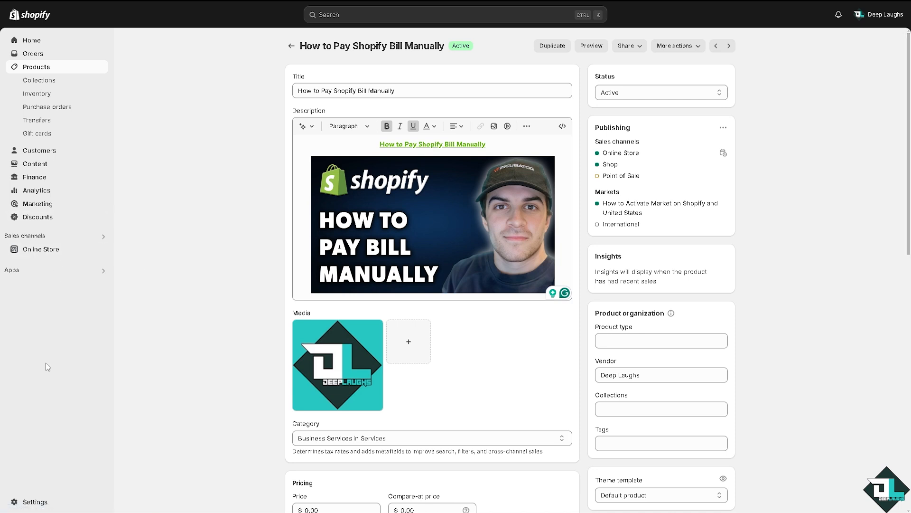
mouse_move(25, 474)
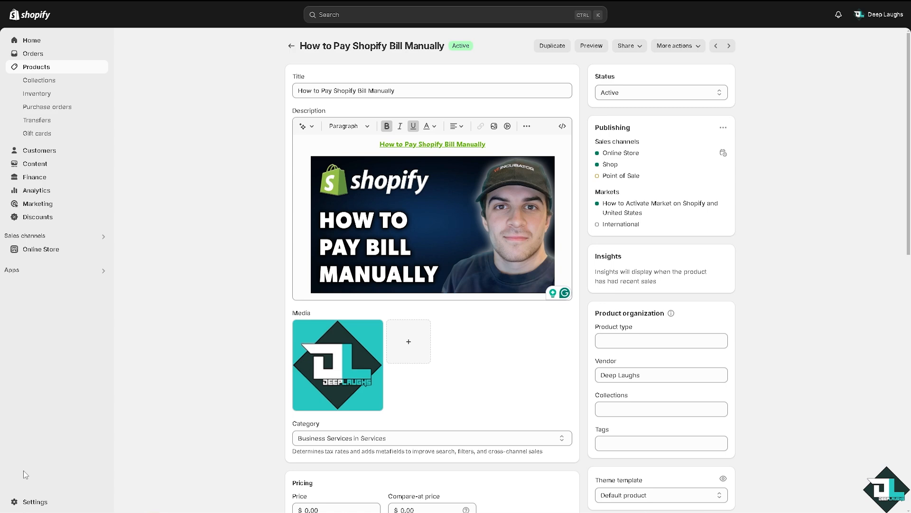
mouse_move(33, 501)
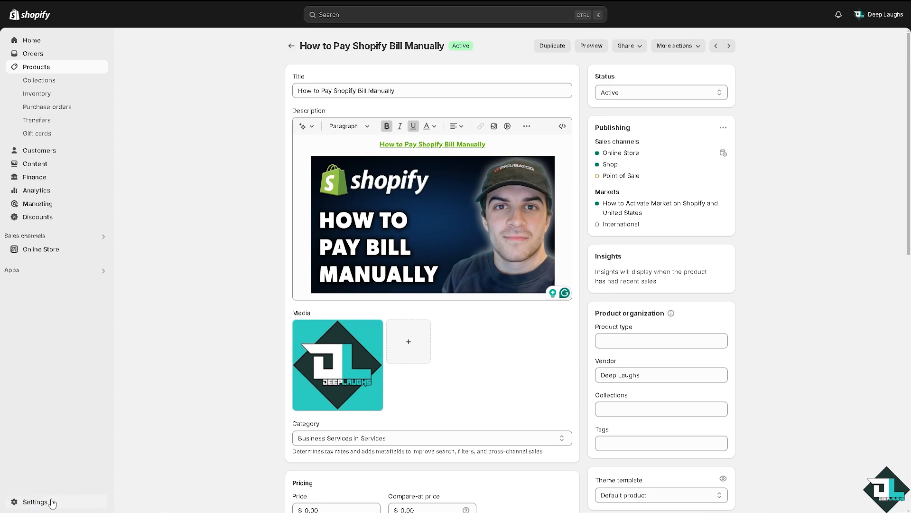
Go to Settings > Billing to see the $0.00 running total, past bills and trial subscription
left_click(35, 501)
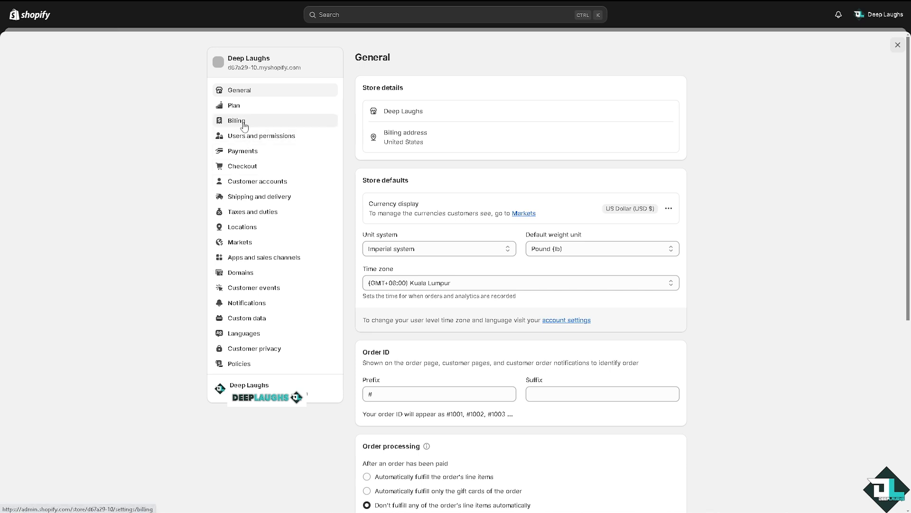
left_click(237, 121)
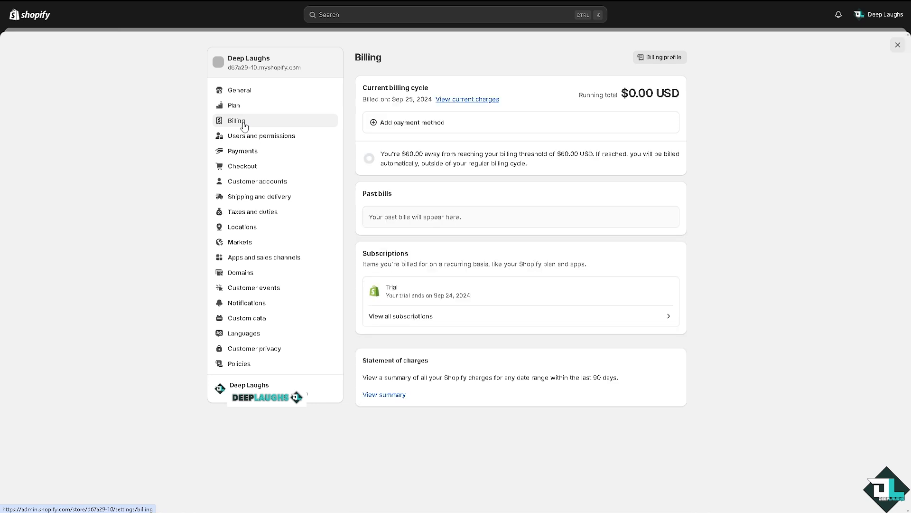
mouse_move(76, 193)
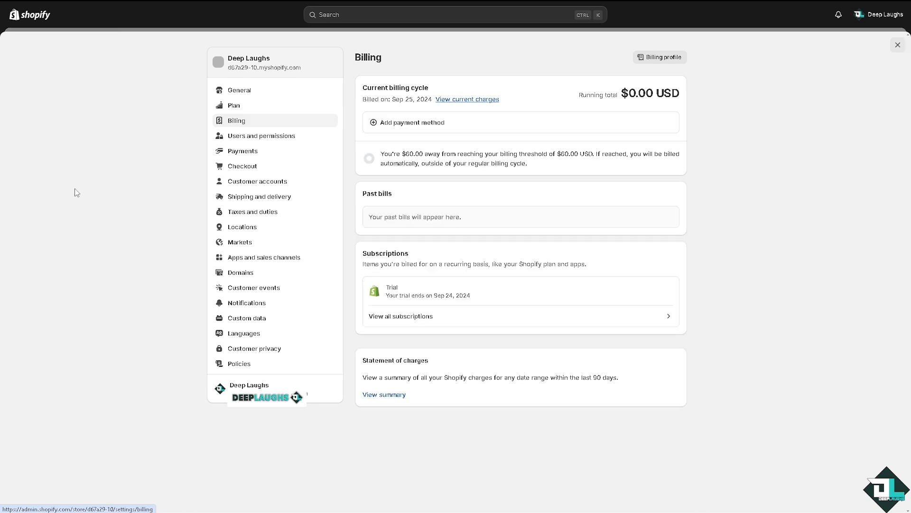
mouse_move(547, 203)
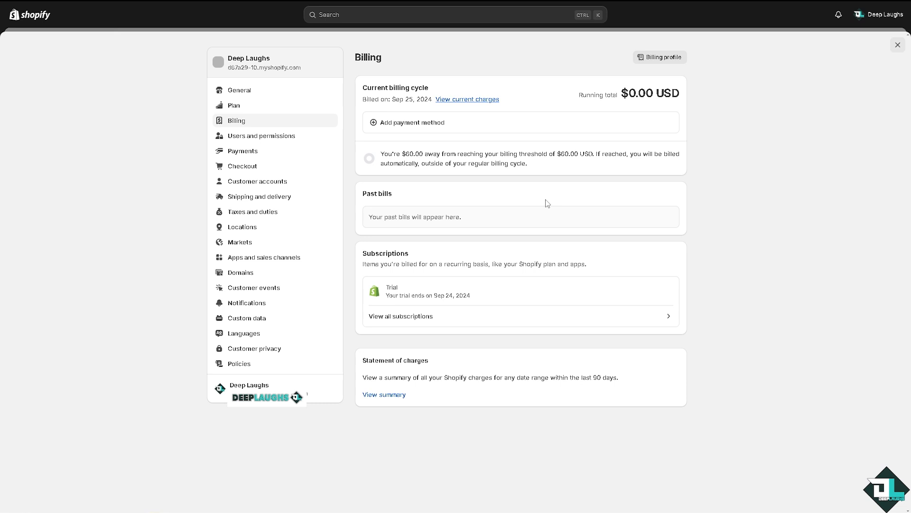
mouse_move(577, 209)
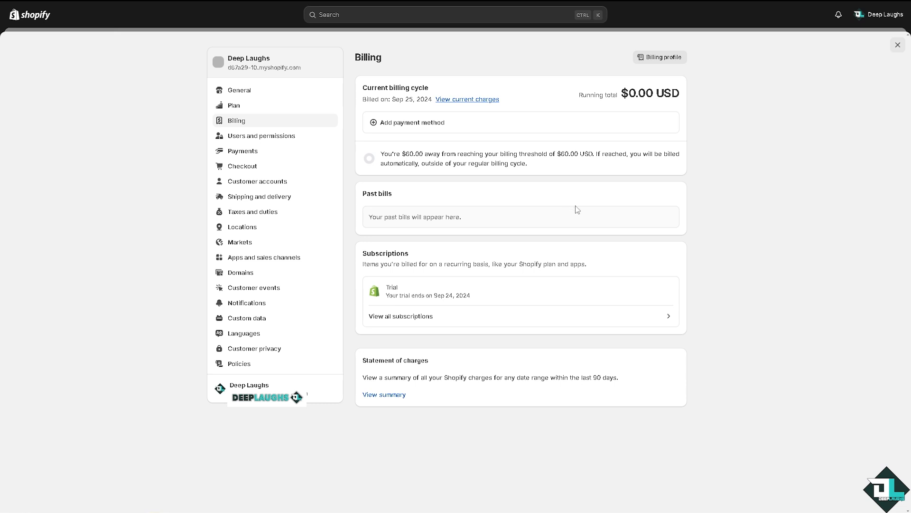
mouse_move(575, 211)
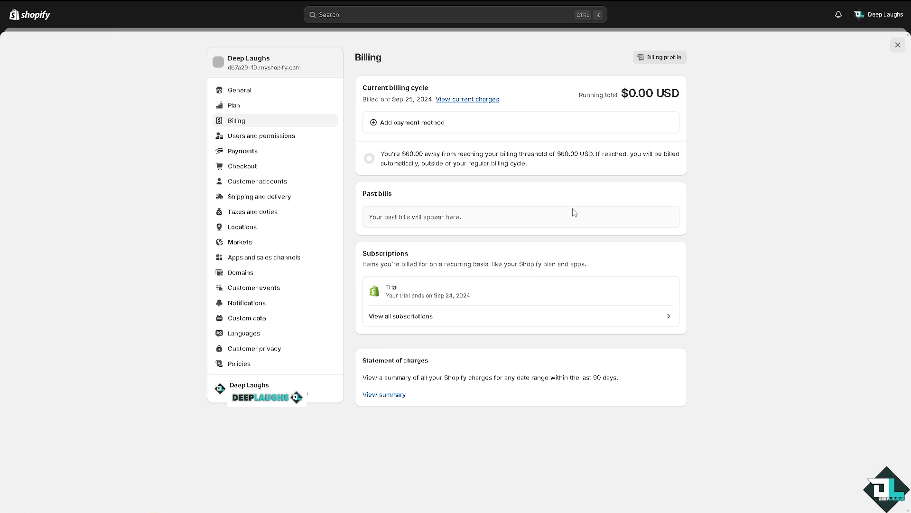
mouse_move(503, 128)
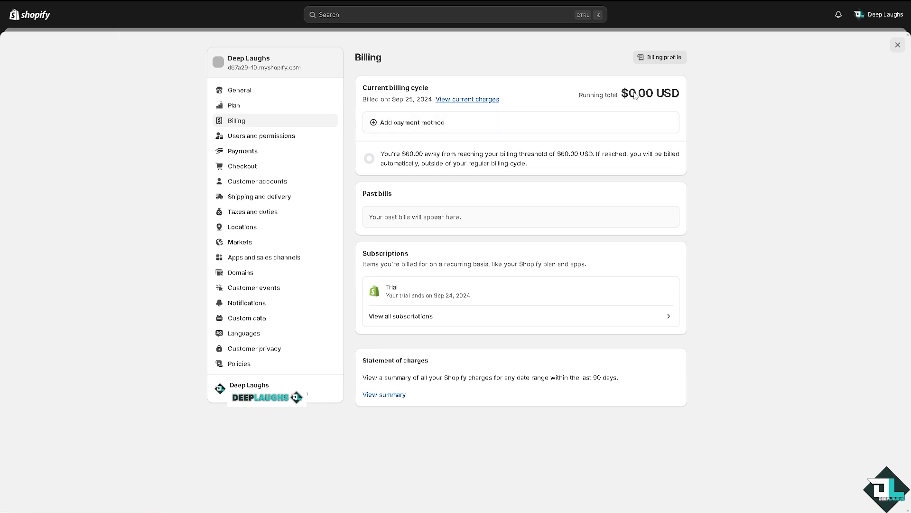
mouse_move(634, 98)
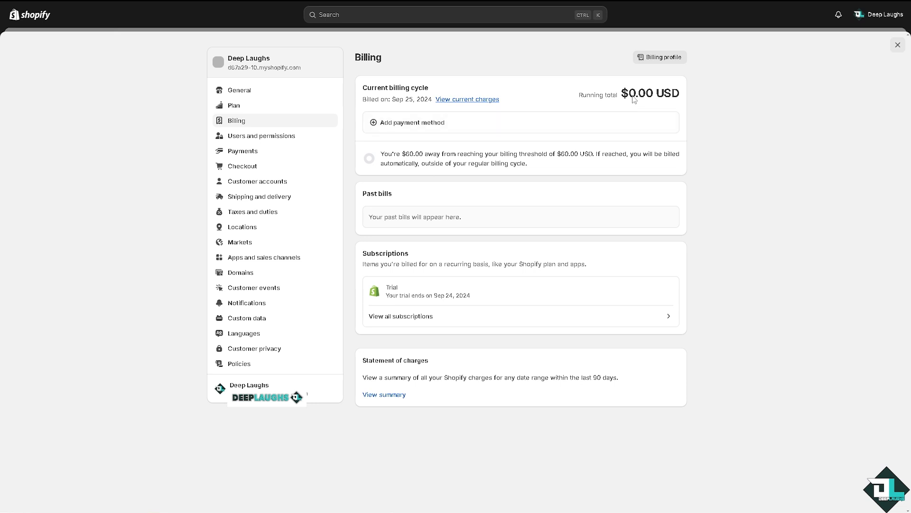
mouse_move(501, 128)
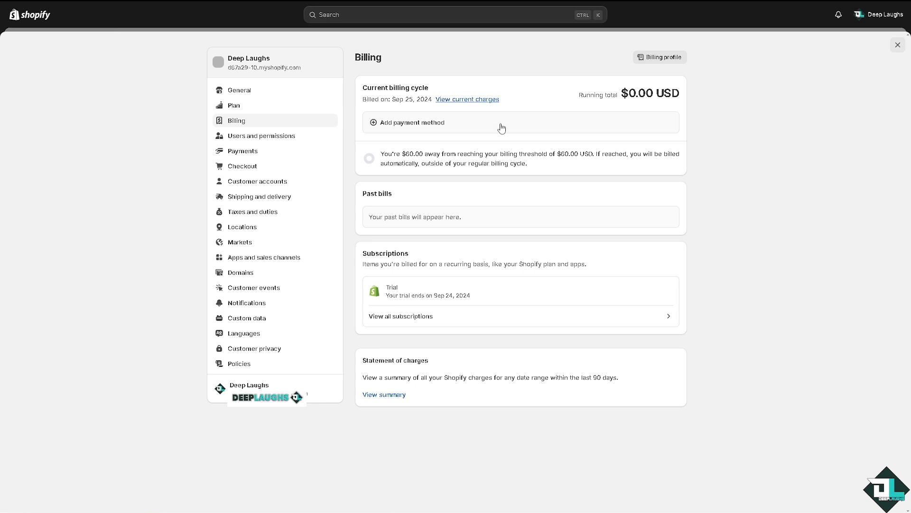
mouse_move(589, 153)
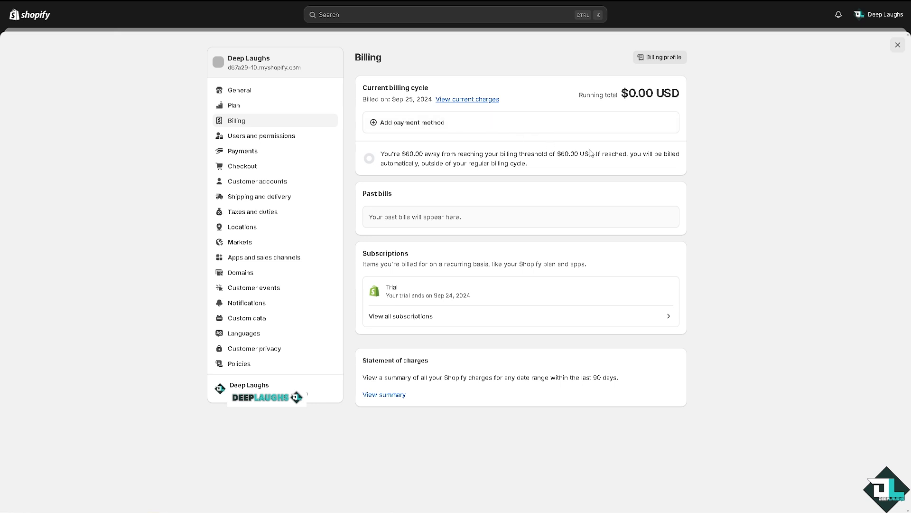
mouse_move(403, 122)
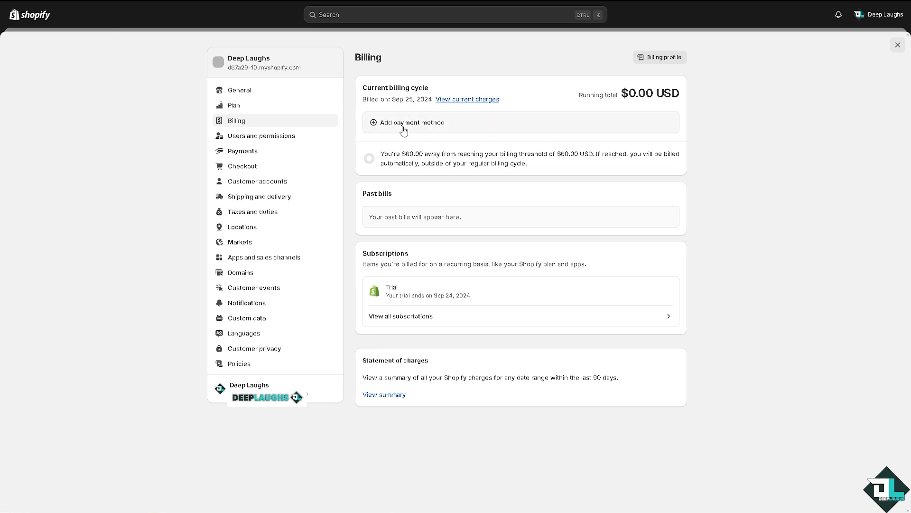
In Add payment method, compare the Credit card and PayPal forms, ending on Credit card
left_click(410, 122)
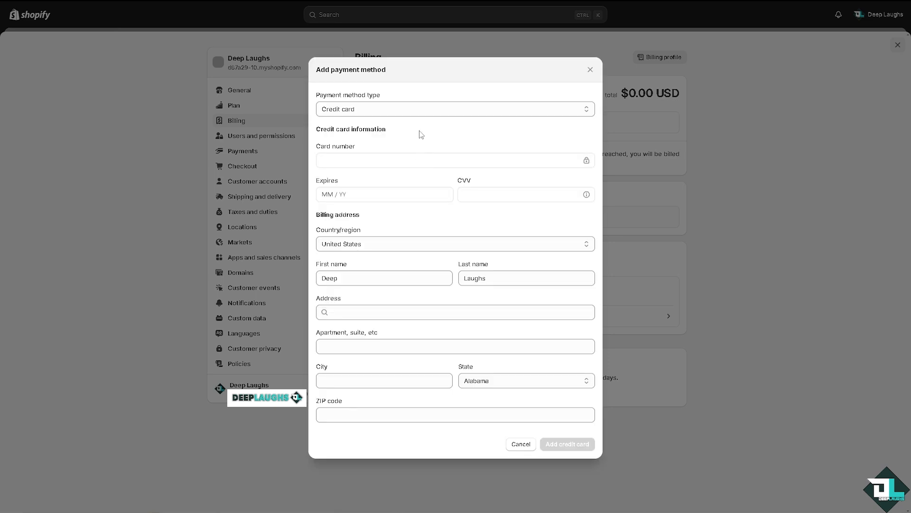
left_click(455, 108)
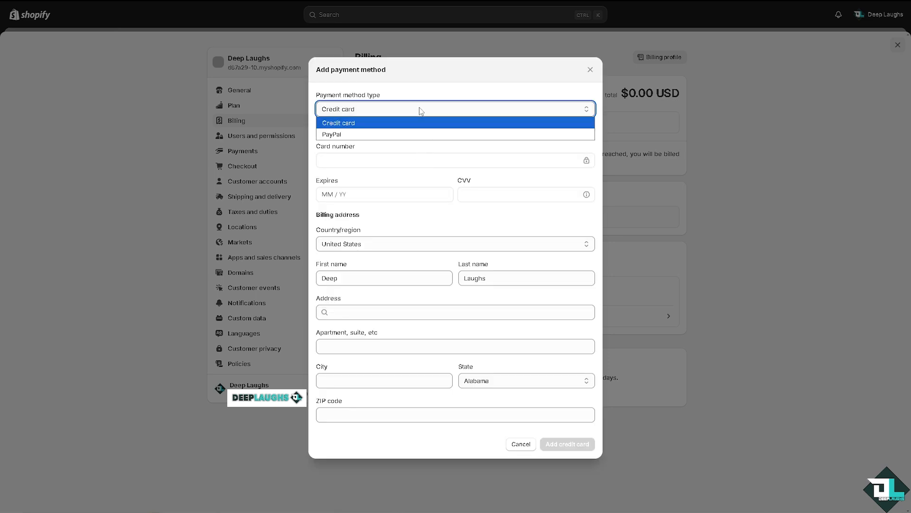
mouse_move(414, 129)
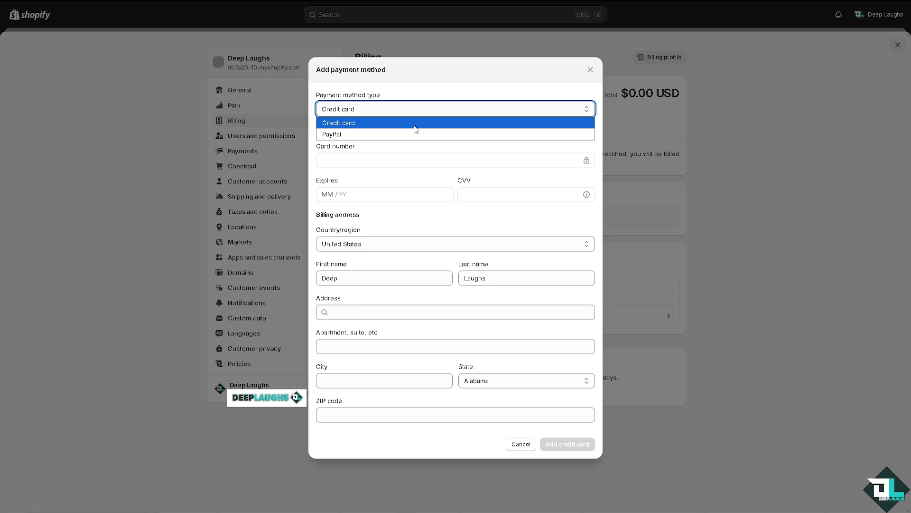
left_click(339, 123)
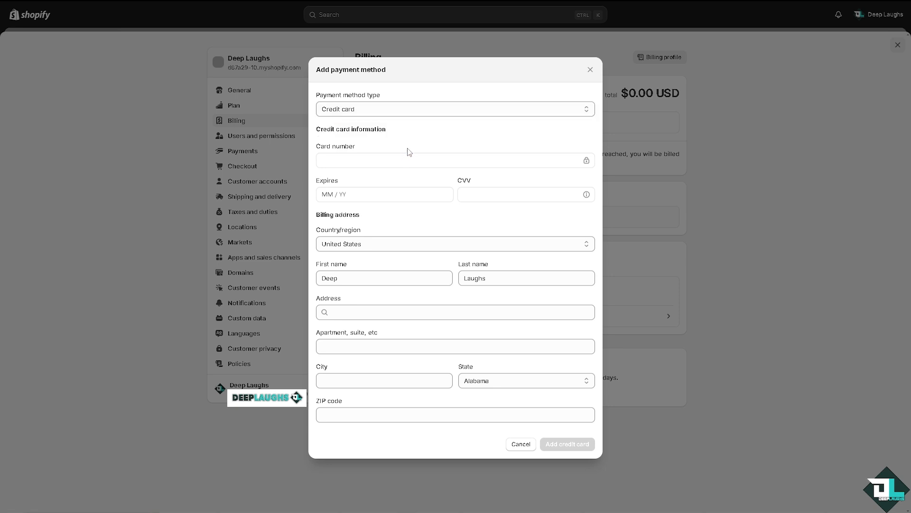
left_click(454, 108)
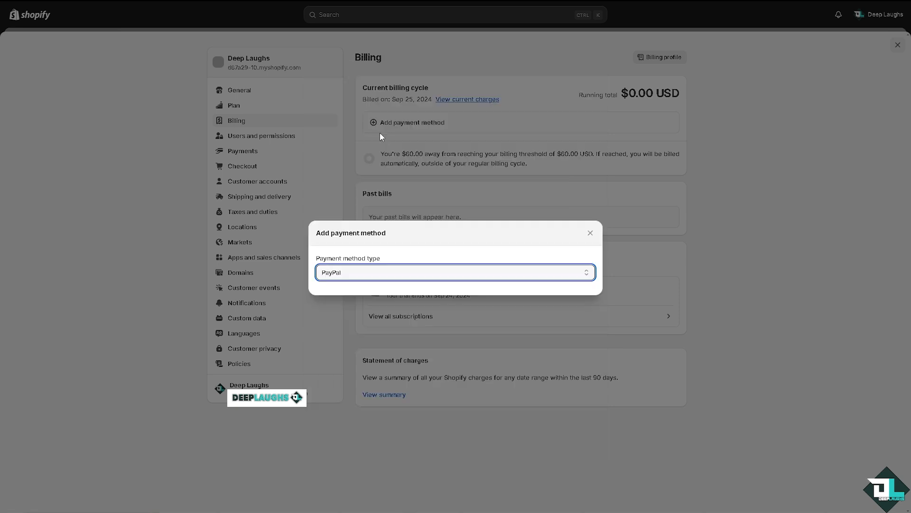
mouse_move(399, 262)
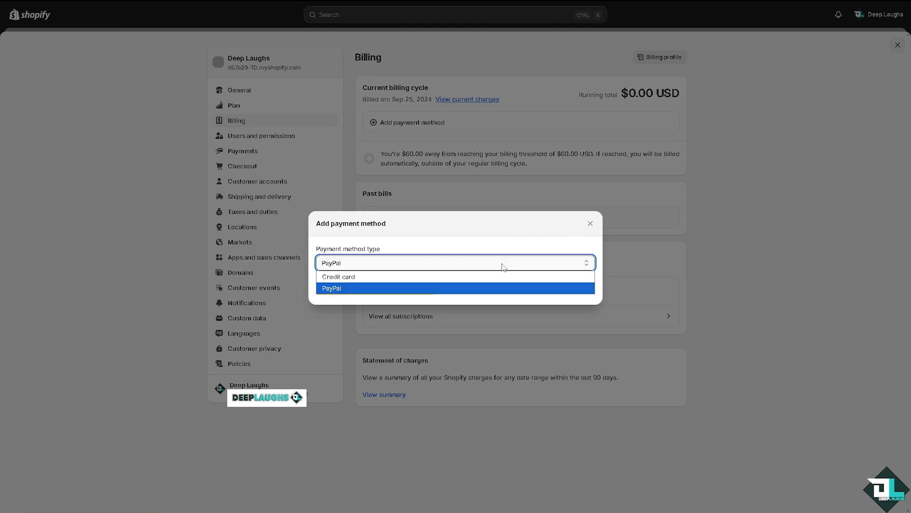
left_click(338, 276)
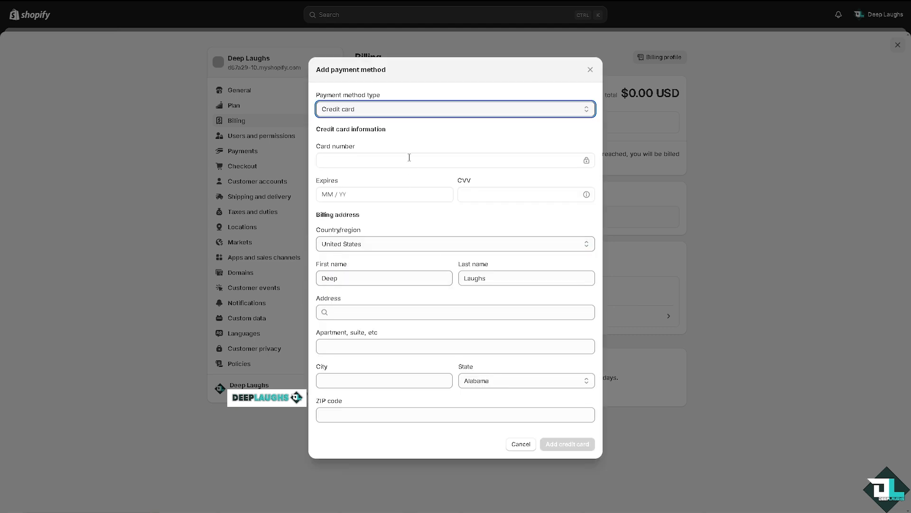
left_click(566, 443)
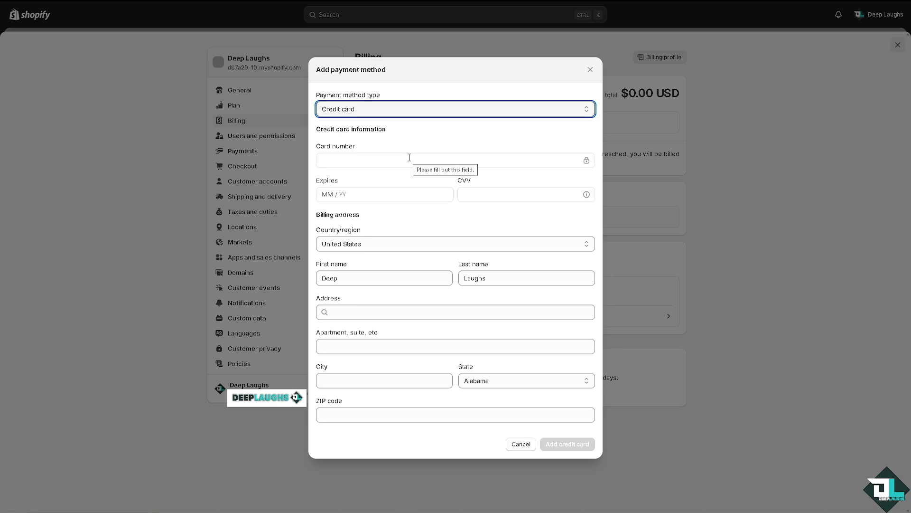
Cancel the dialog without adding a method and go to the Billing profile page
left_click(590, 69)
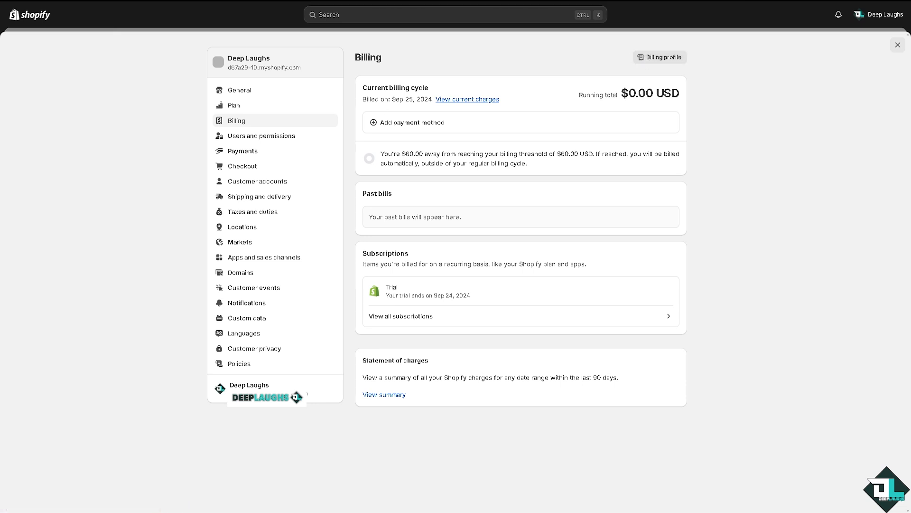
left_click(660, 57)
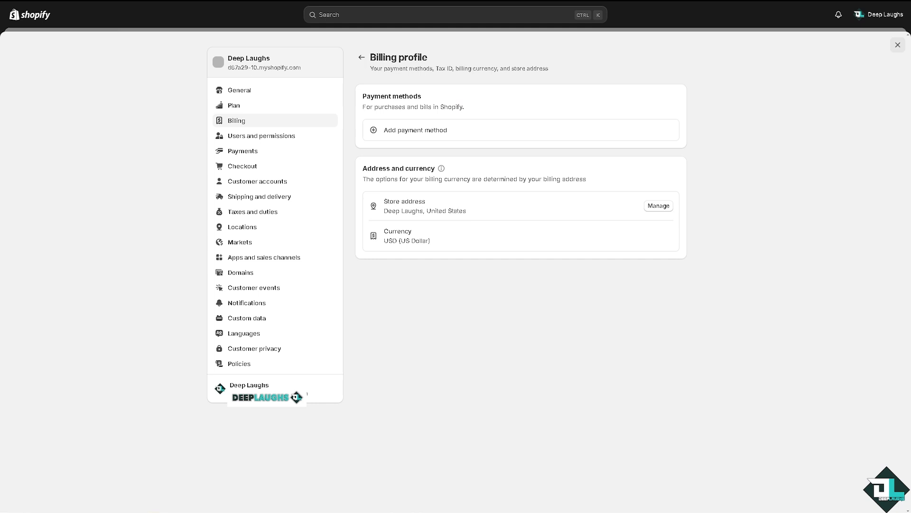
Preview the Add payment method form from Billing profile, then go to the Shopify Help Center via the account menu
left_click(882, 14)
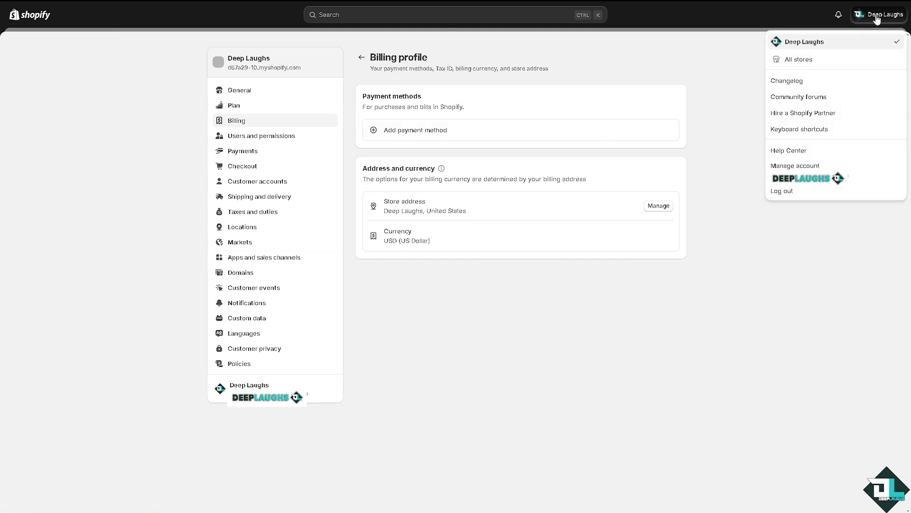
mouse_move(789, 150)
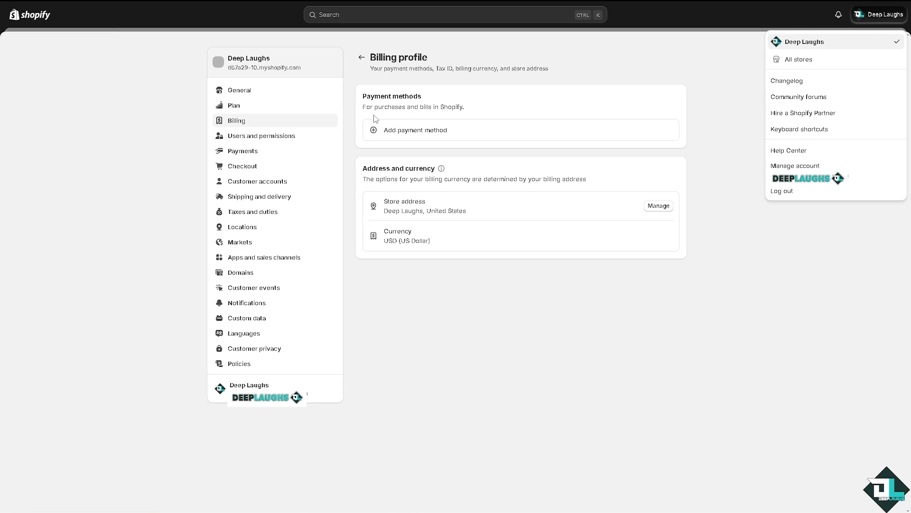
mouse_move(454, 114)
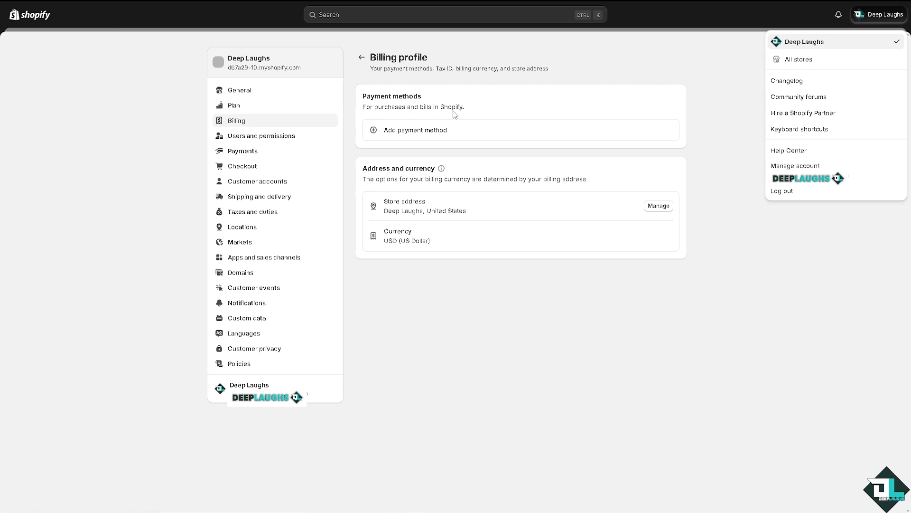
left_click(414, 130)
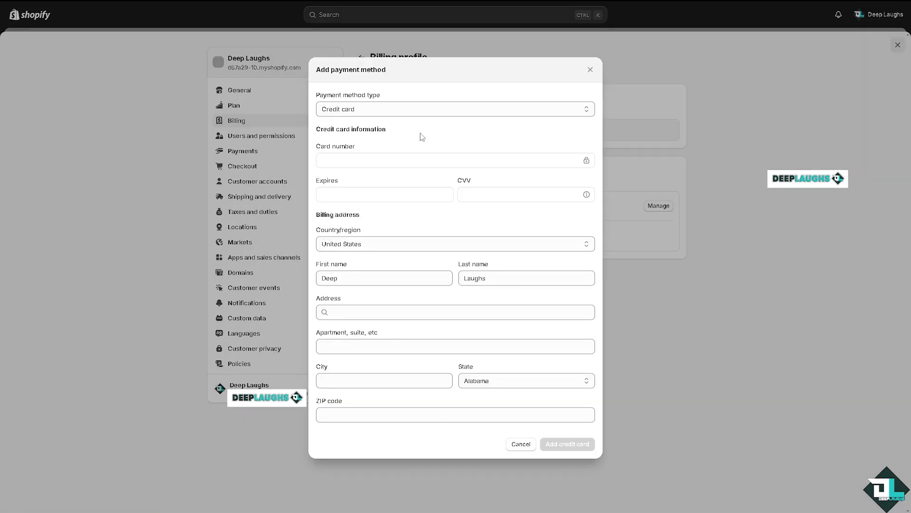
left_click(879, 15)
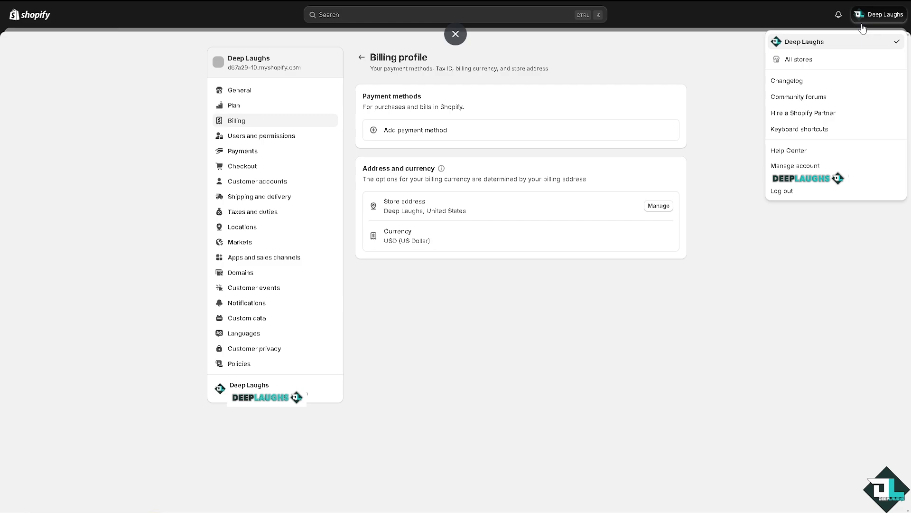
left_click(788, 150)
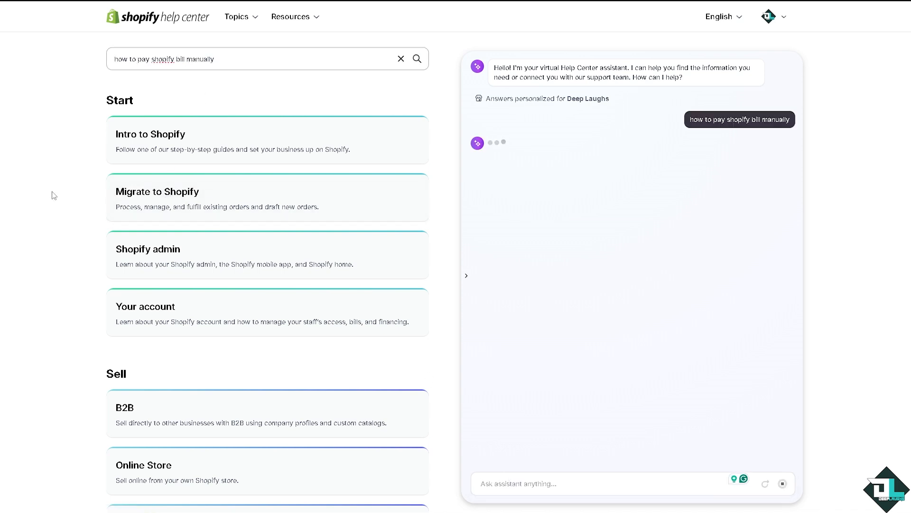
Scroll through the suggested Bill Pay resources while the assistant answers 'how to pay shopify bill manually'
scroll("down", 3)
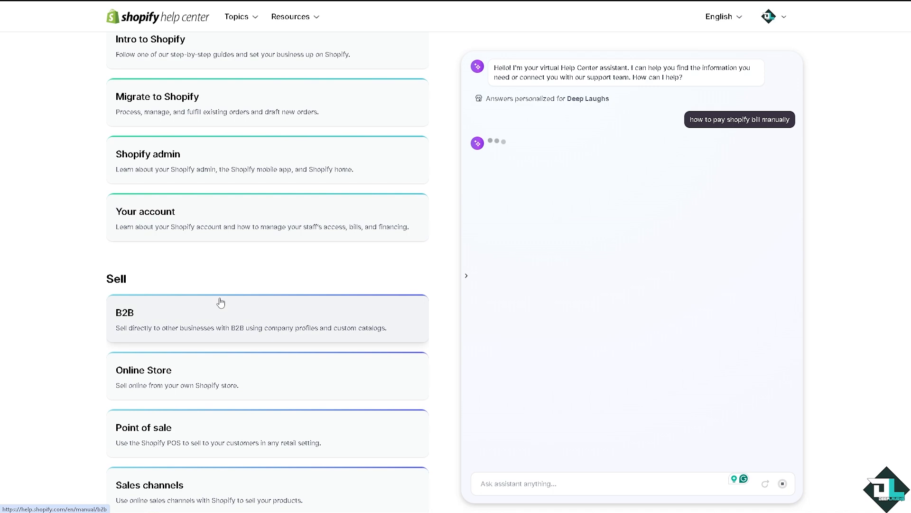
scroll("down", 3)
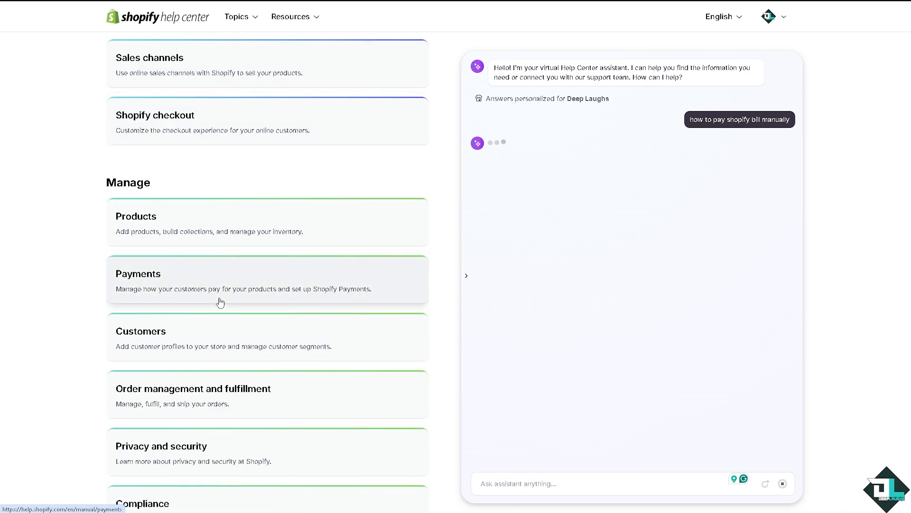
scroll("down", 3)
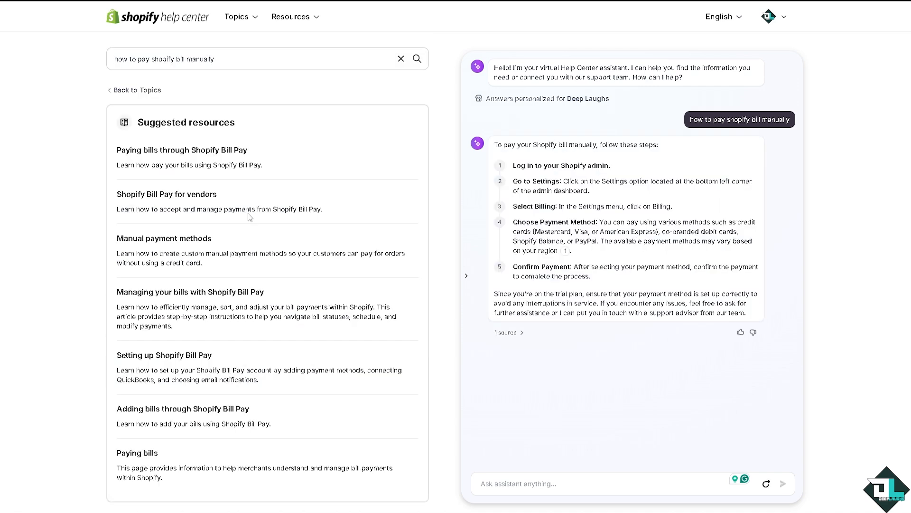
scroll("down", 3)
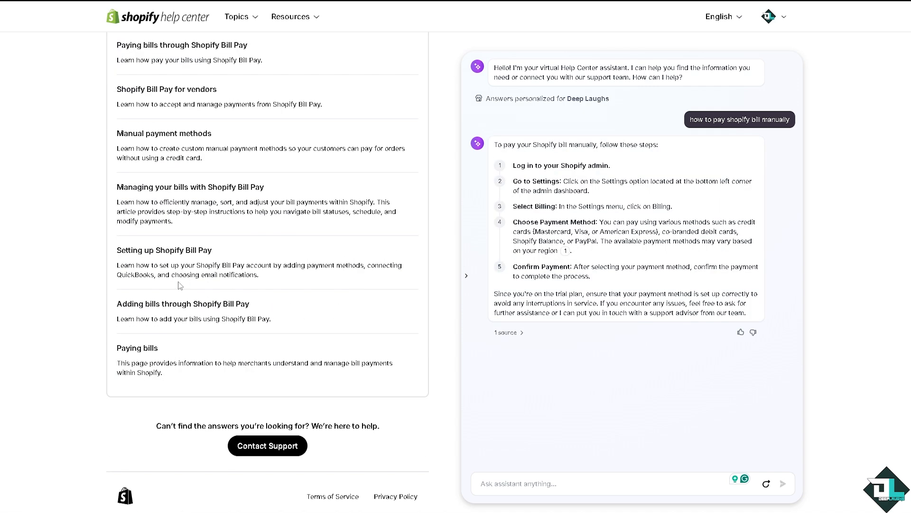
mouse_move(237, 268)
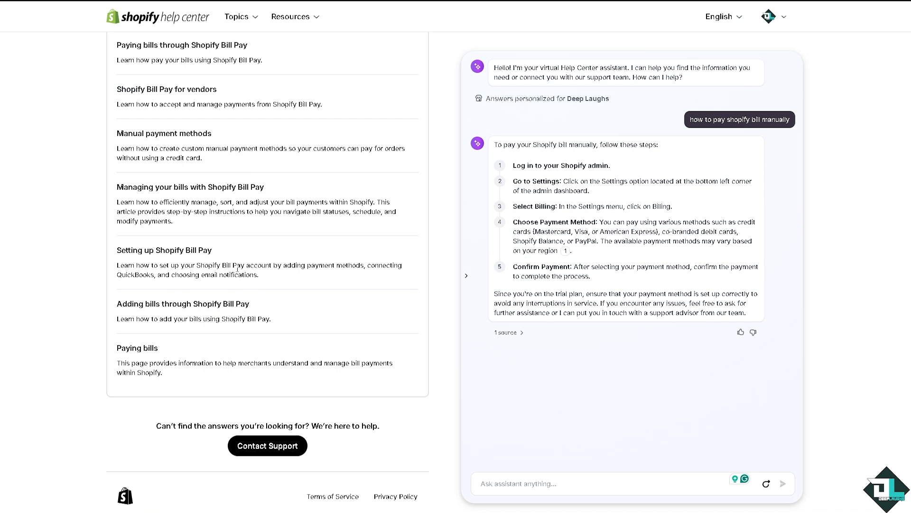
mouse_move(561, 232)
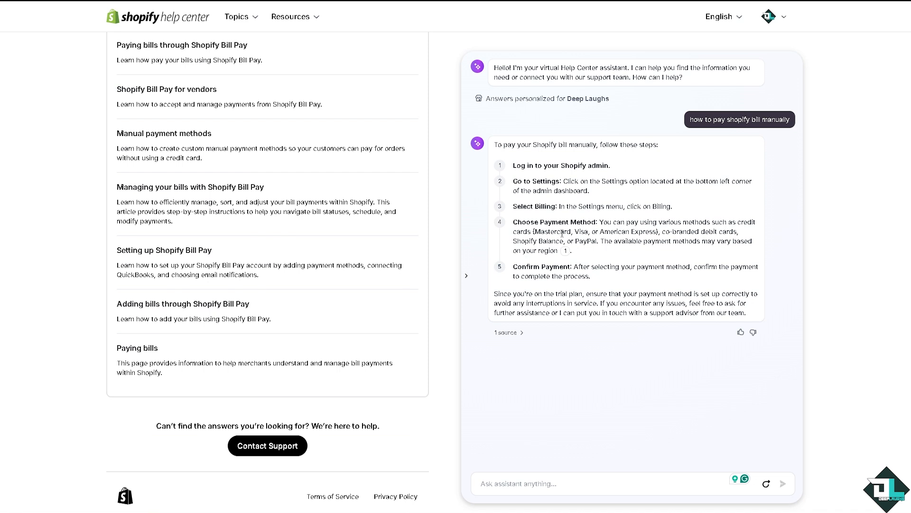